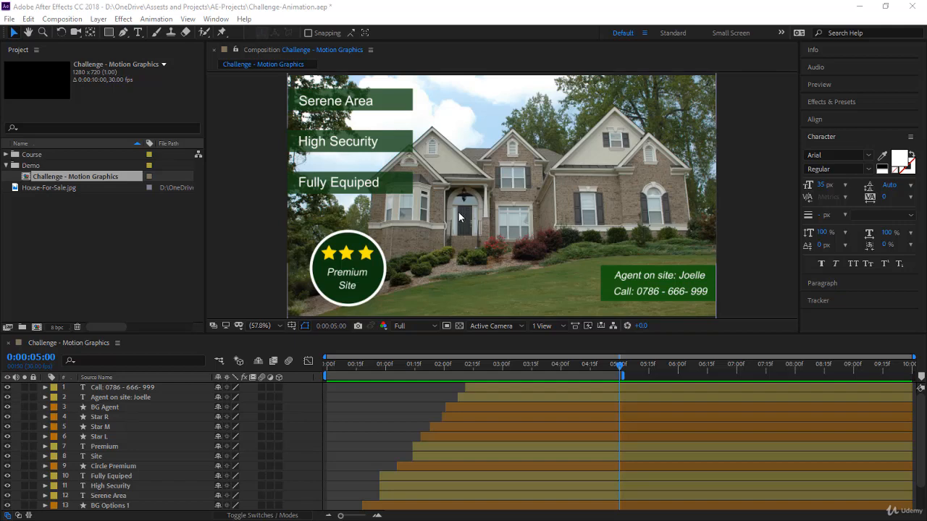
pyautogui.moveTo(414, 333)
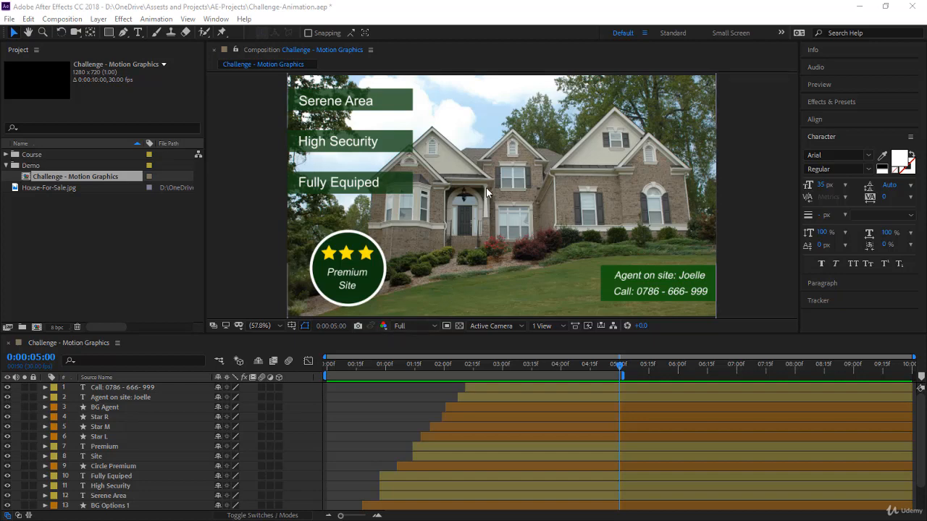
pyautogui.moveTo(232, 288)
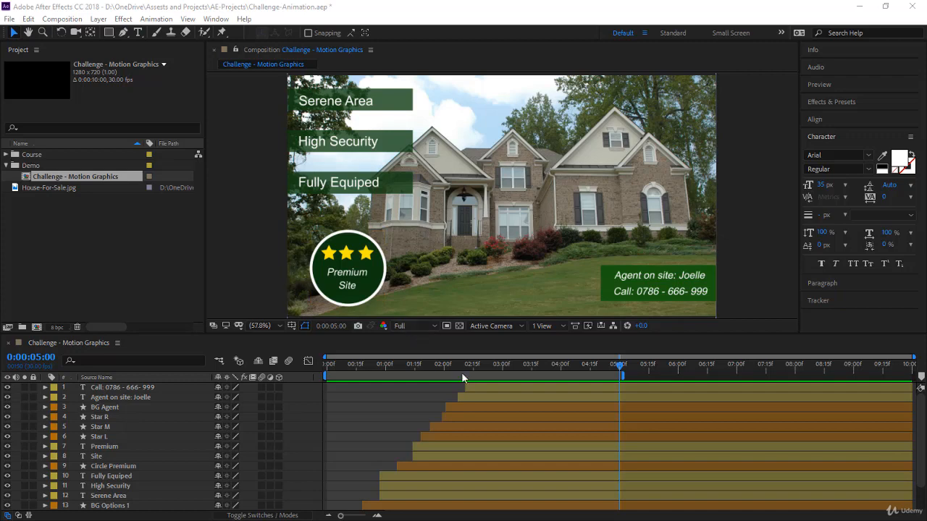
pyautogui.moveTo(585, 368)
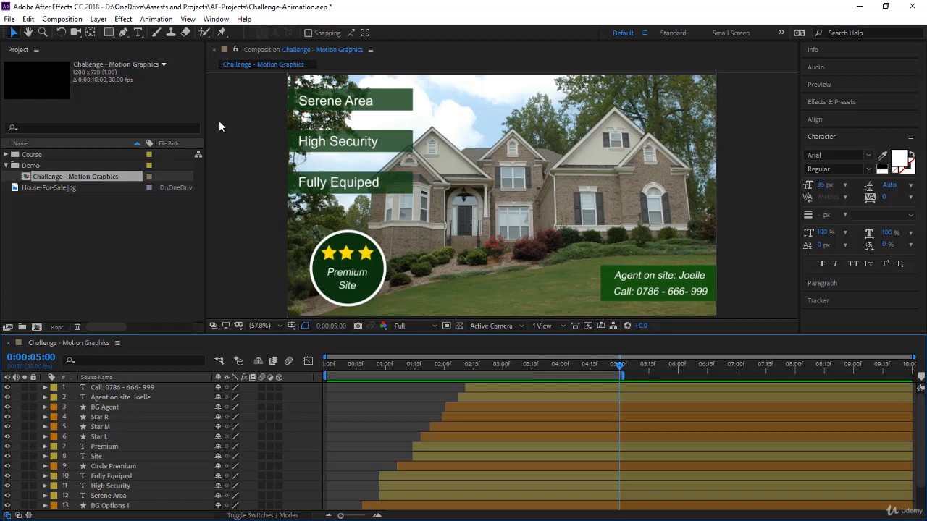
# Step: Send the Challenge - Motion Graphics composition to the Media Encoder queue via the Composition menu
pyautogui.click(61, 19)
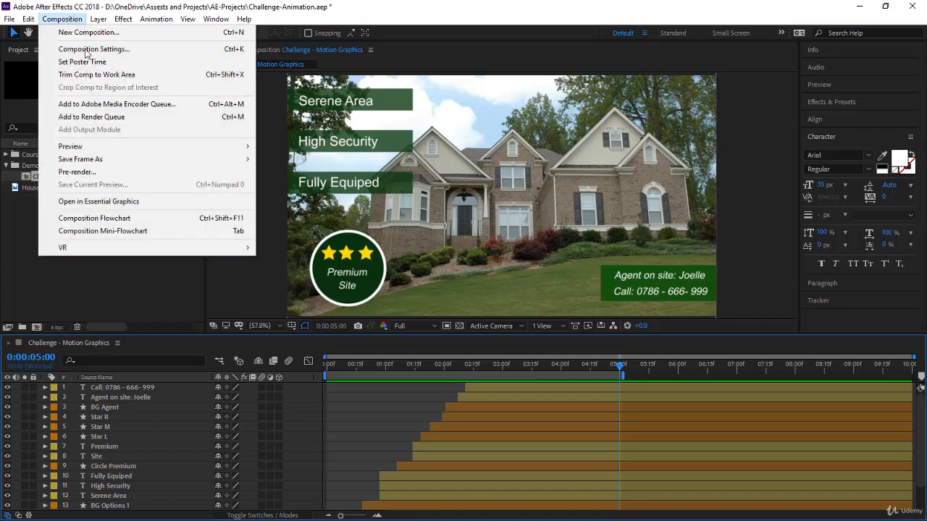
pyautogui.moveTo(116, 104)
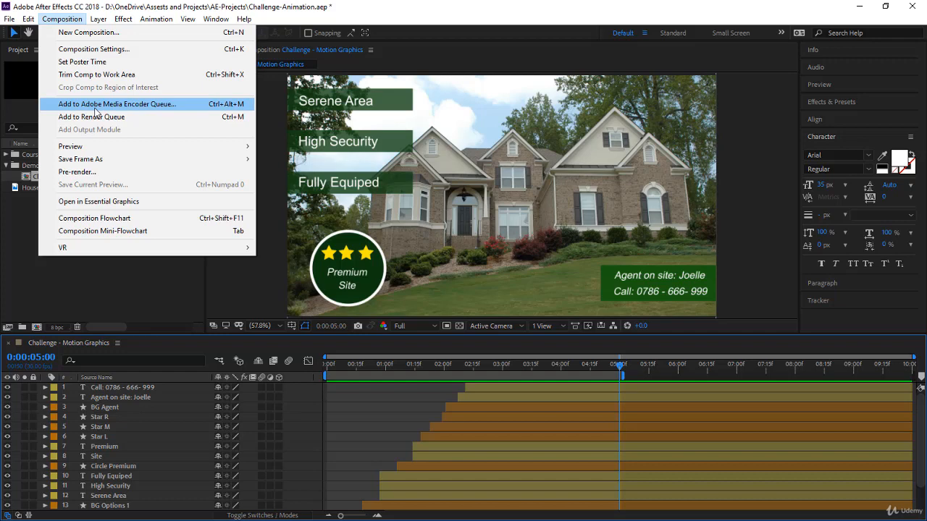
pyautogui.moveTo(92, 115)
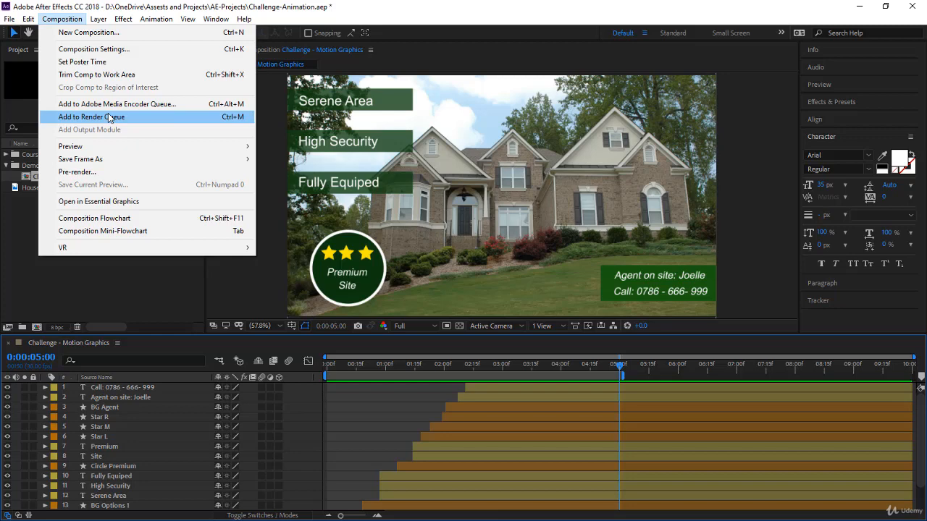
pyautogui.moveTo(116, 104)
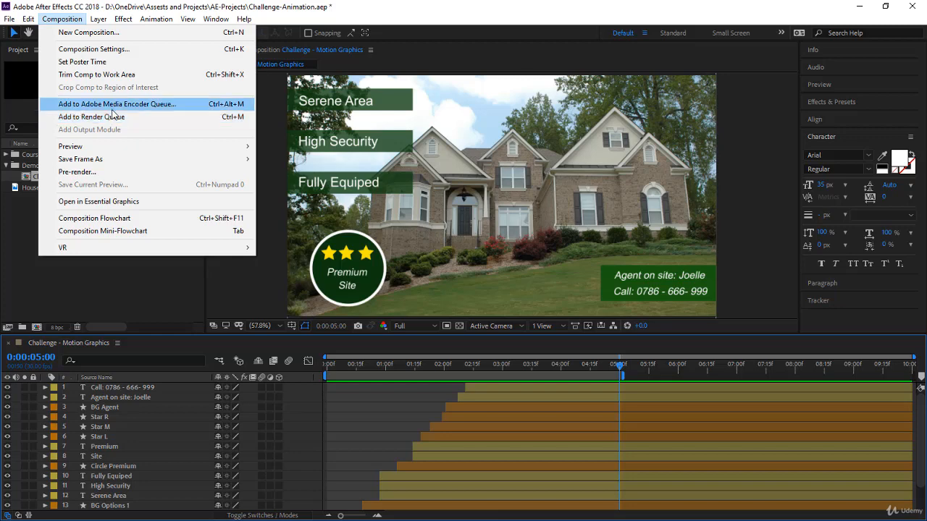
pyautogui.moveTo(101, 130)
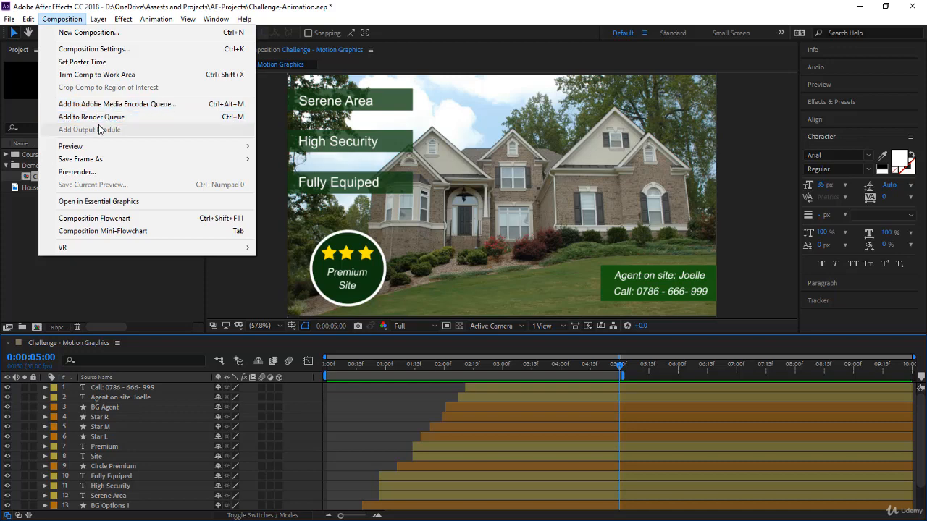
pyautogui.moveTo(92, 116)
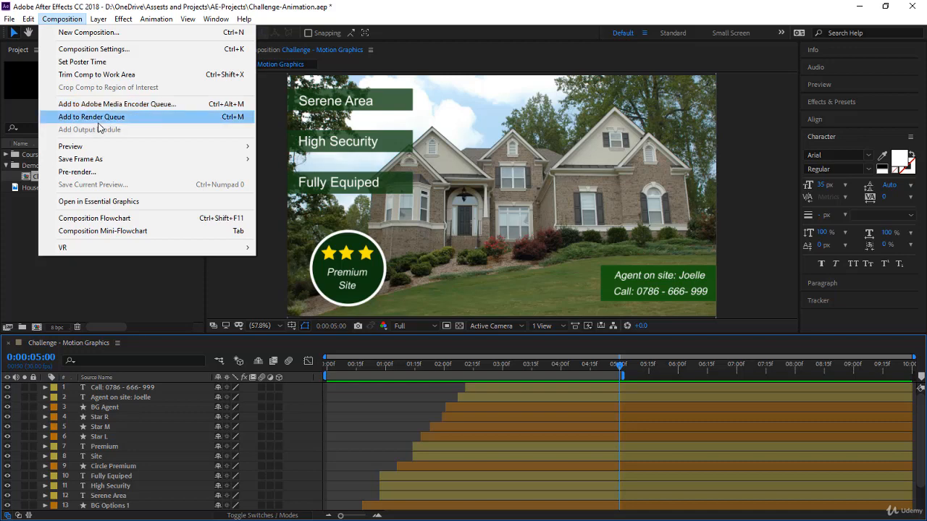
pyautogui.moveTo(116, 104)
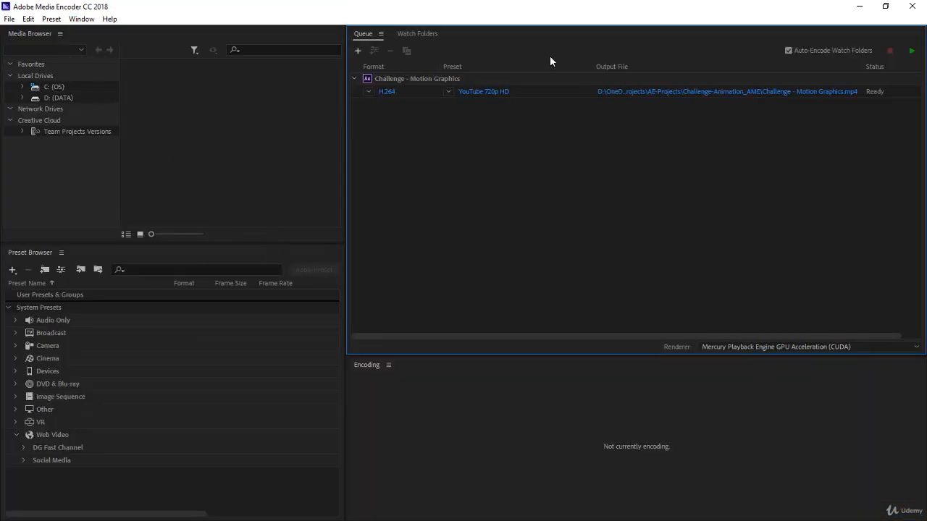
pyautogui.moveTo(486, 239)
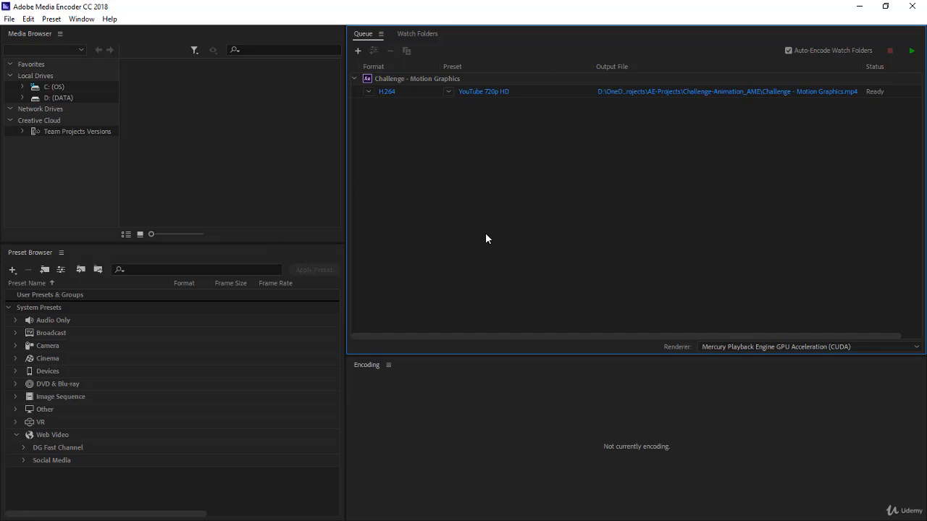
pyautogui.moveTo(513, 240)
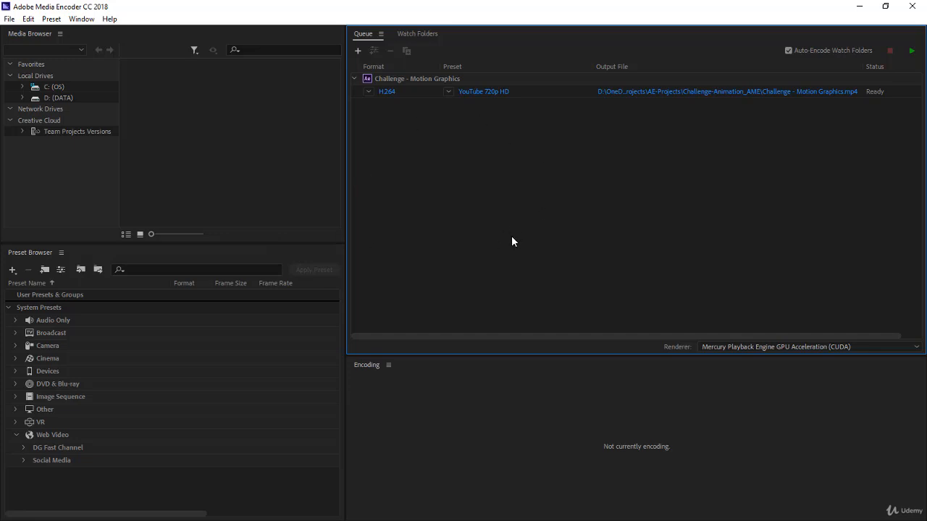
pyautogui.moveTo(403, 197)
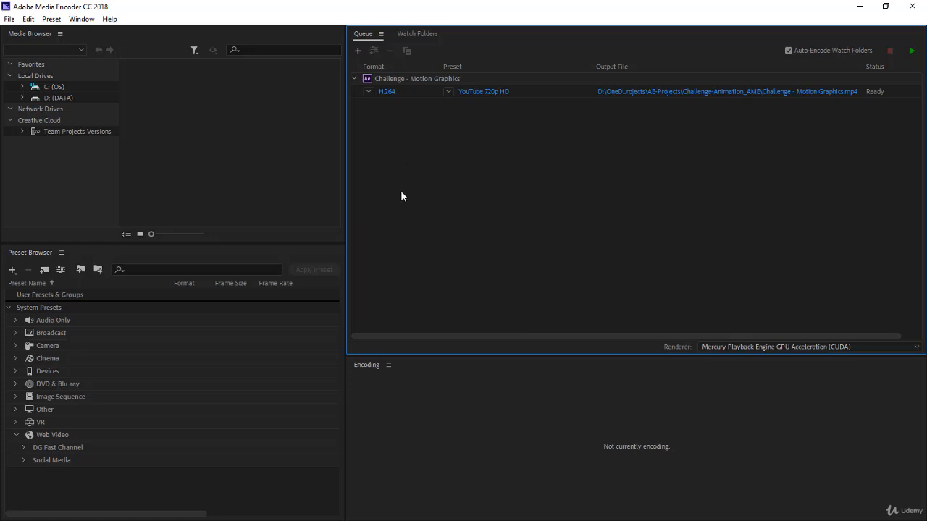
pyautogui.moveTo(333, 214)
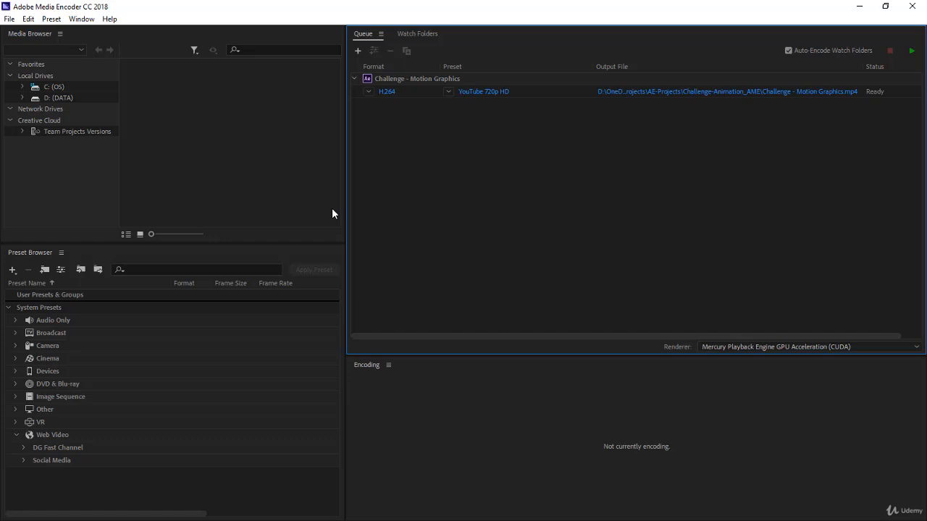
pyautogui.moveTo(399, 217)
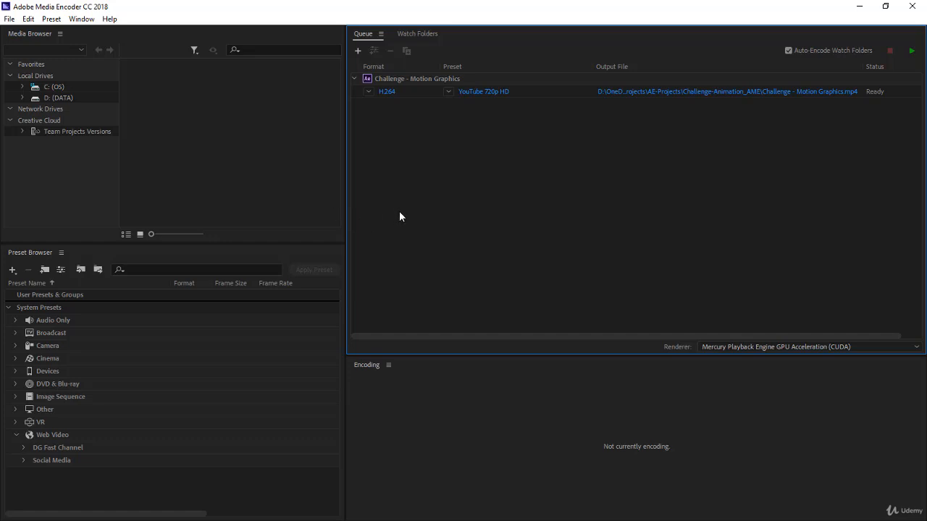
pyautogui.moveTo(456, 139)
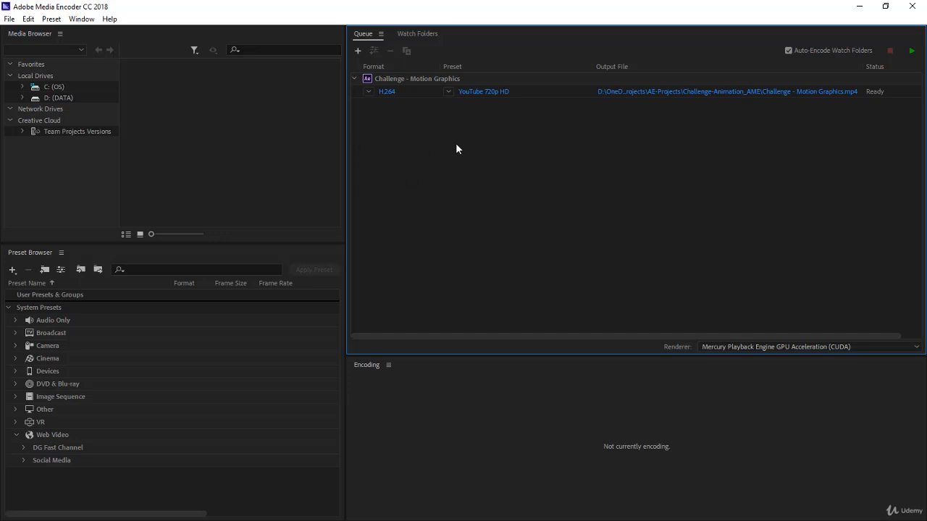
pyautogui.moveTo(458, 211)
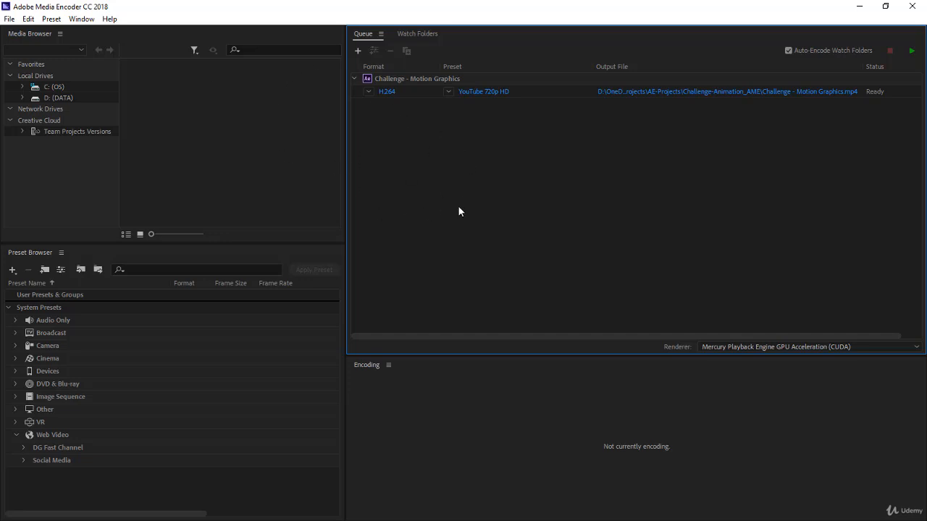
pyautogui.moveTo(419, 105)
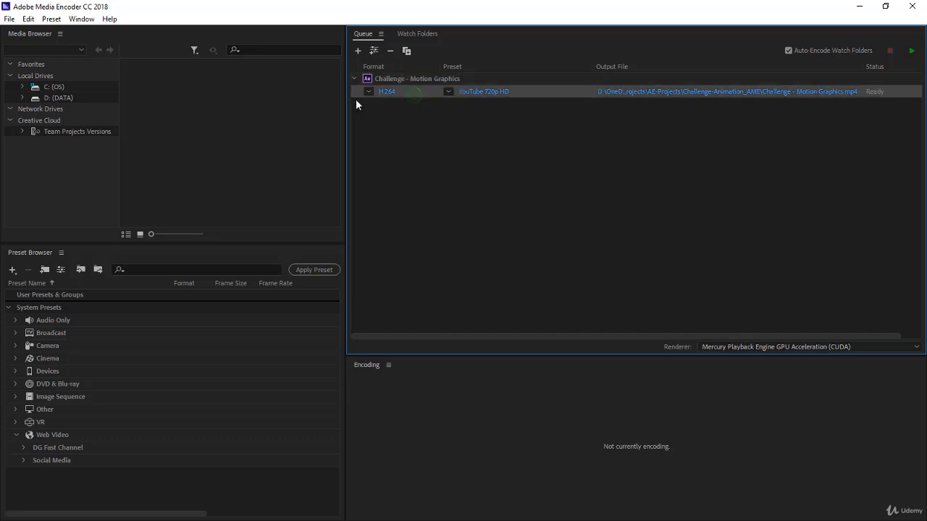
pyautogui.moveTo(539, 96)
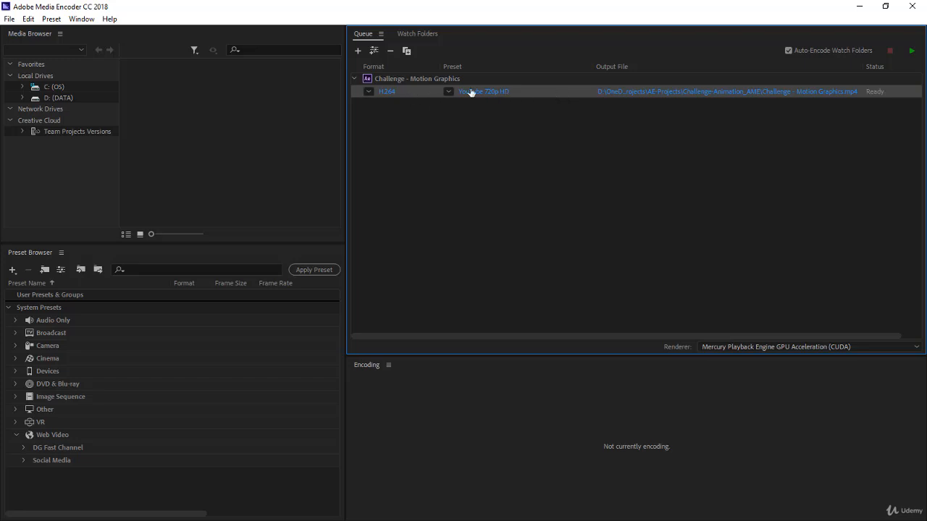
pyautogui.moveTo(484, 133)
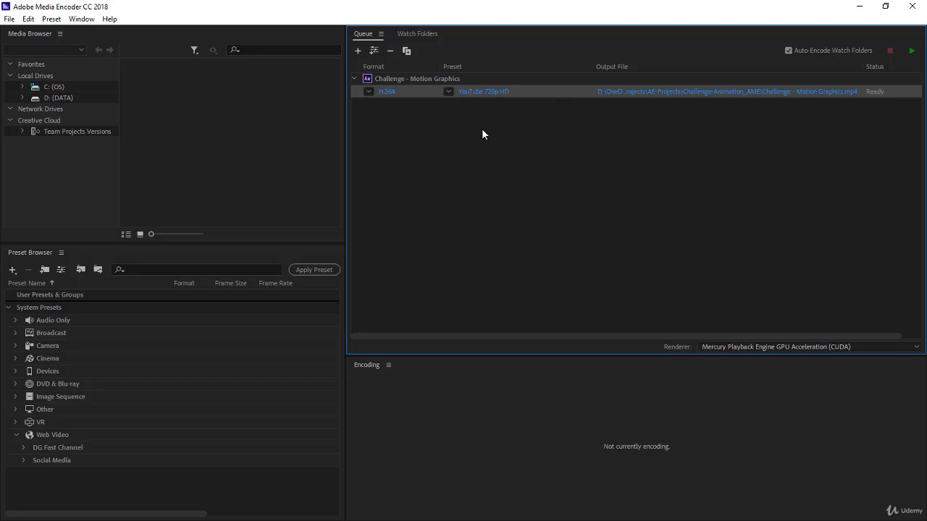
pyautogui.moveTo(456, 182)
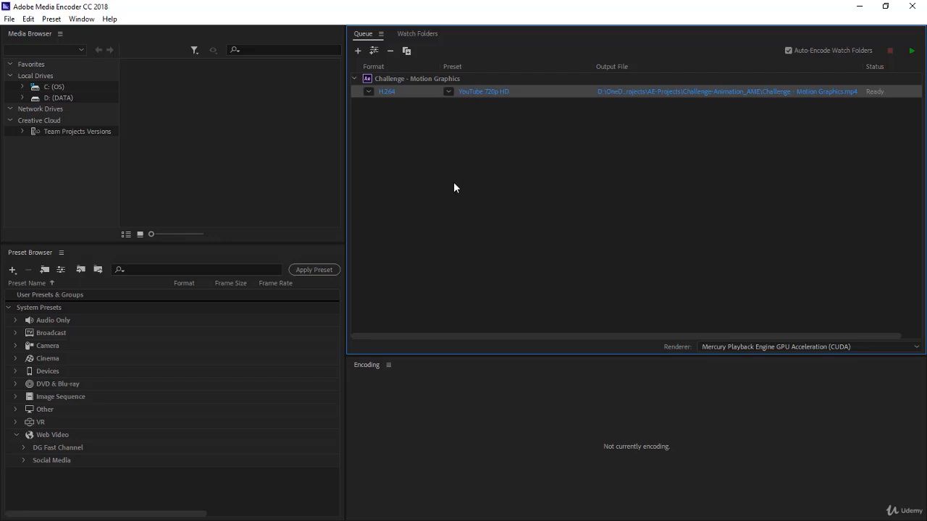
pyautogui.moveTo(345, 171)
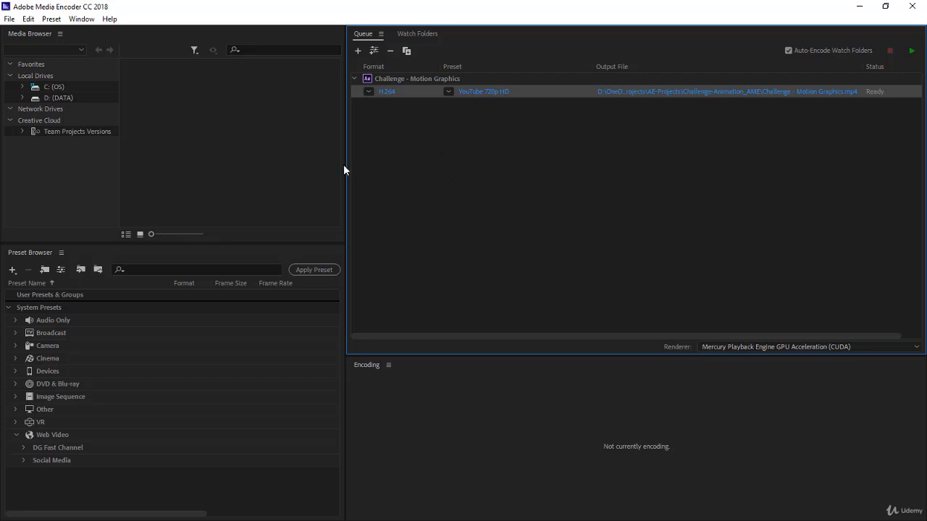
pyautogui.moveTo(59, 315)
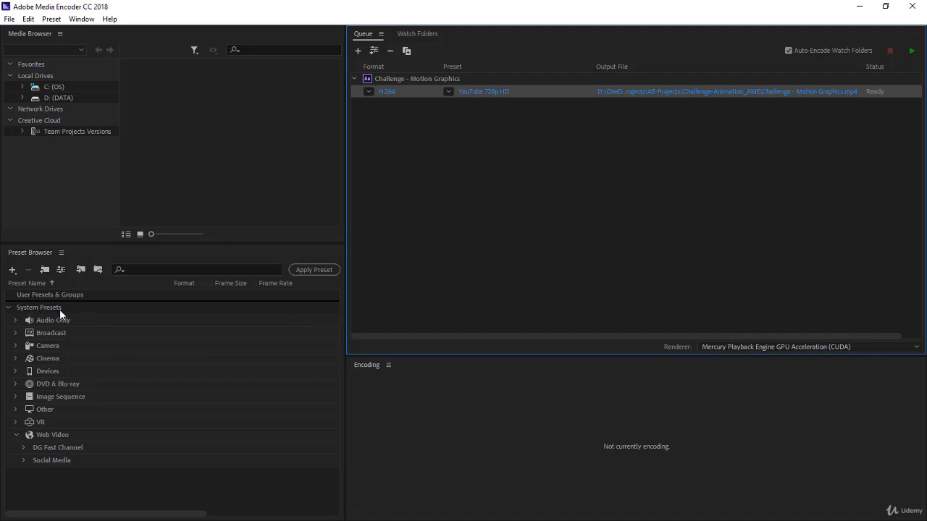
pyautogui.moveTo(42, 399)
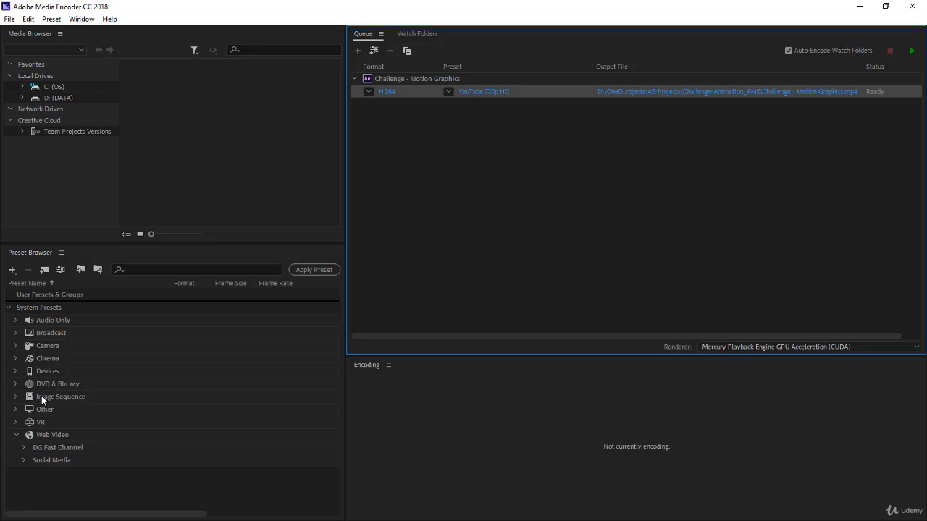
pyautogui.moveTo(40, 333)
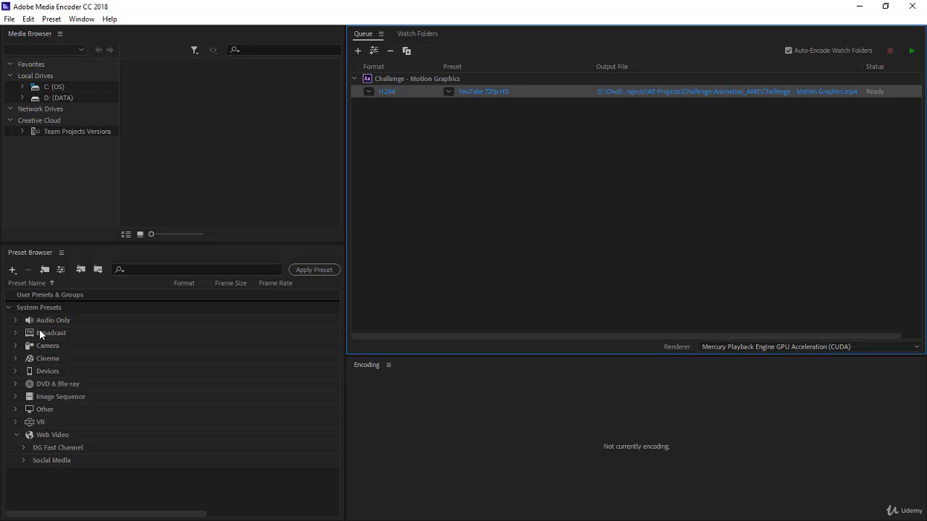
# Step: Expand the Web Video > Social Media preset group and locate the YouTube 720p HD preset
pyautogui.click(53, 460)
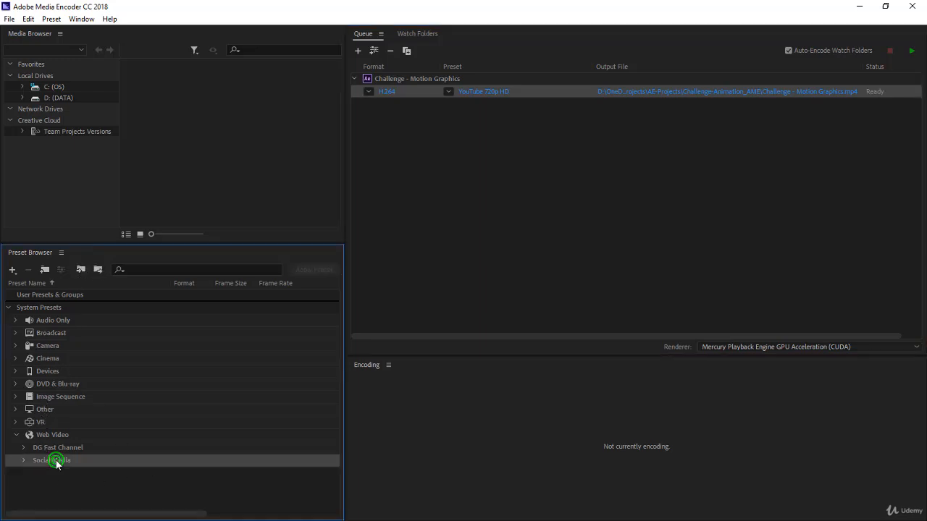
pyautogui.click(51, 460)
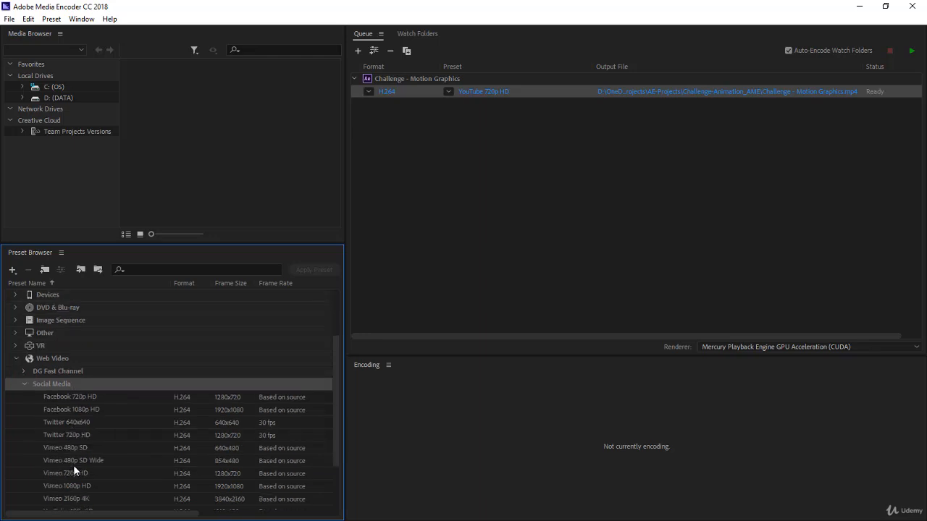
pyautogui.click(69, 324)
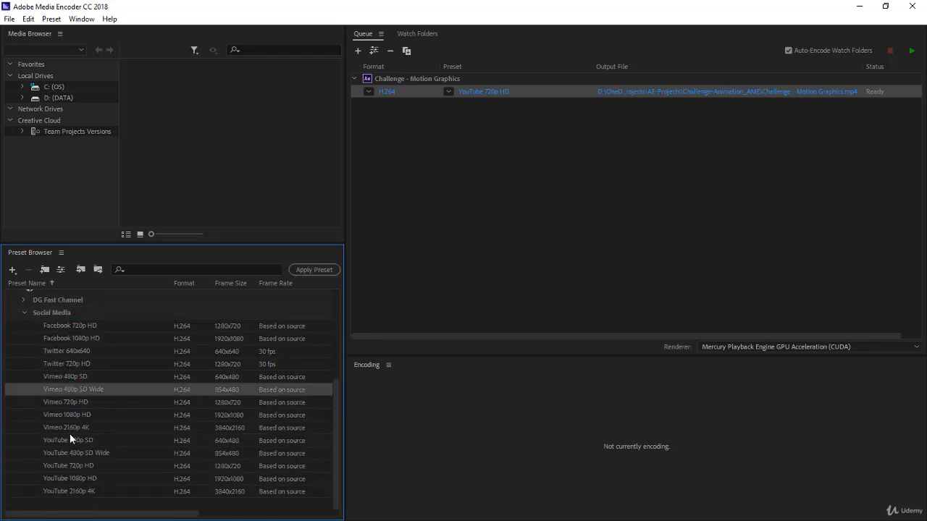
pyautogui.click(68, 440)
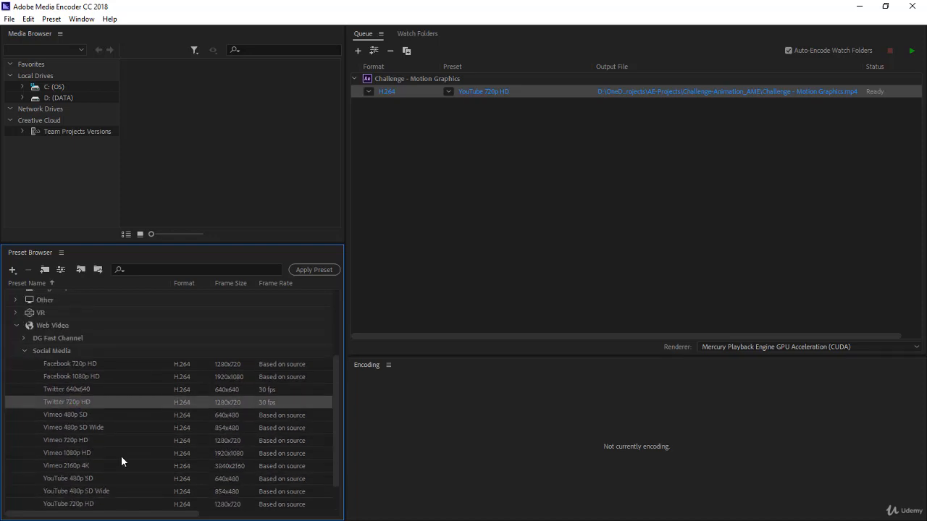
pyautogui.scroll(-3)
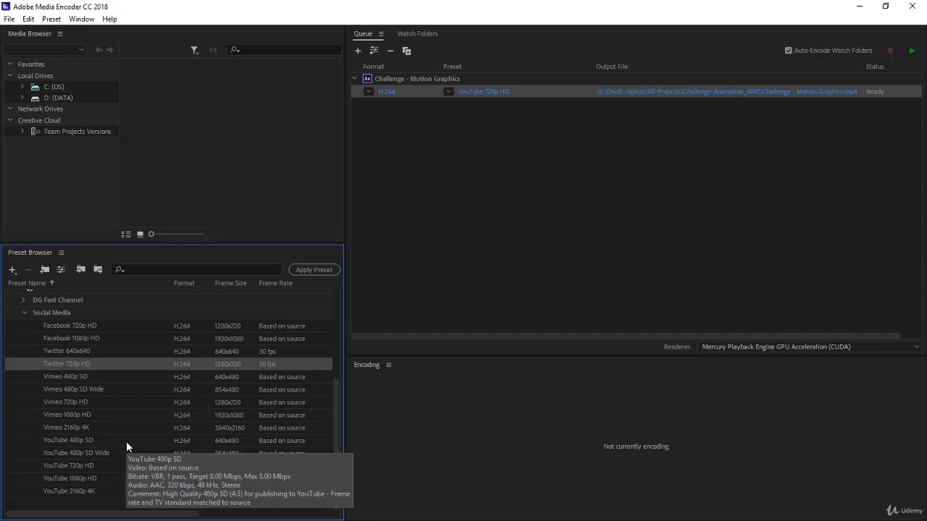
pyautogui.moveTo(79, 467)
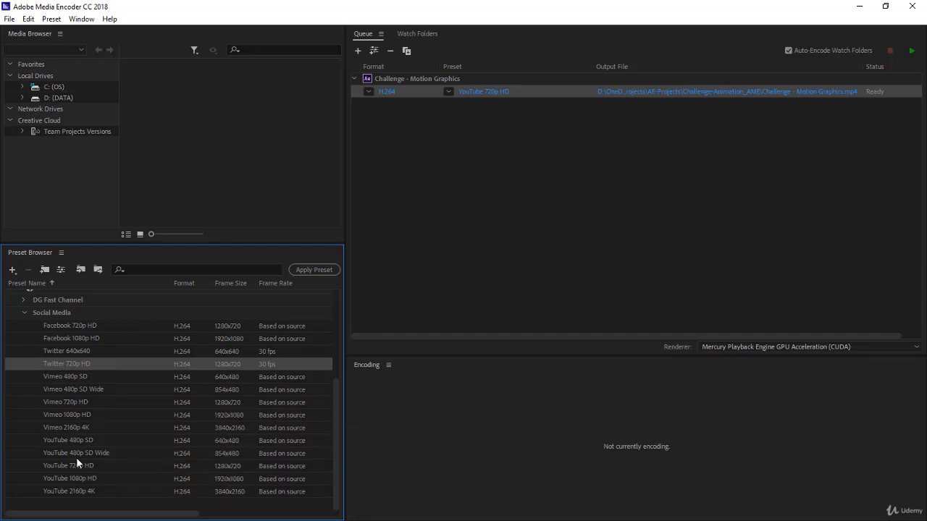
pyautogui.moveTo(194, 481)
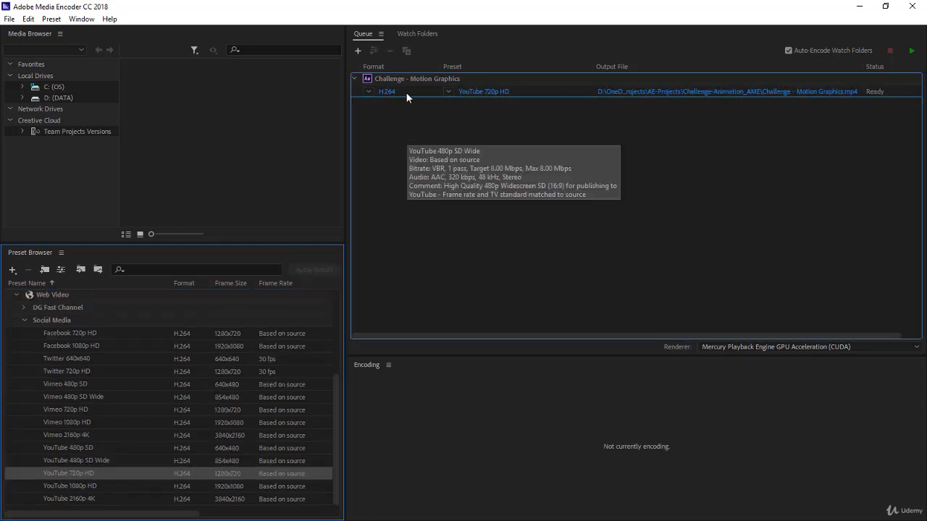
# Step: Select the original output entry so it can be removed from the queue
pyautogui.click(405, 49)
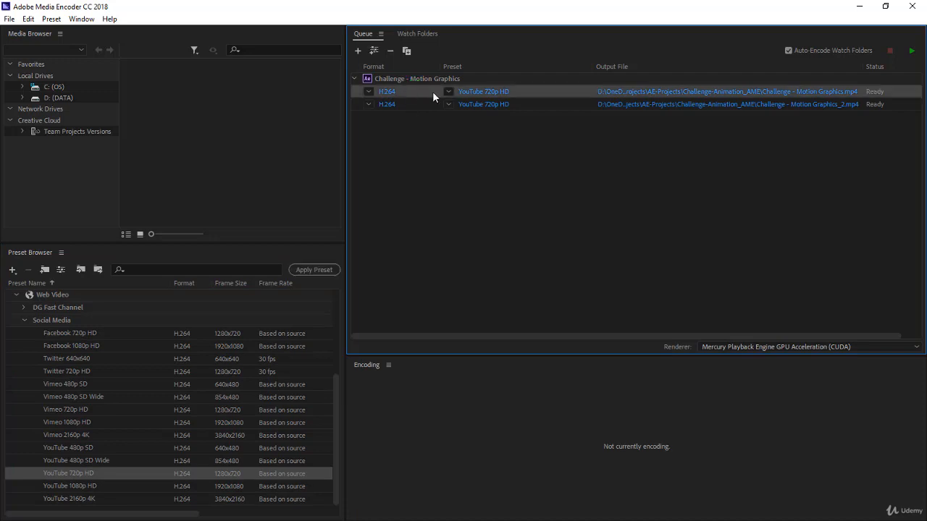
# Step: Confirm removing the original output, leaving only the YouTube 720p HD output queued
pyautogui.click(391, 49)
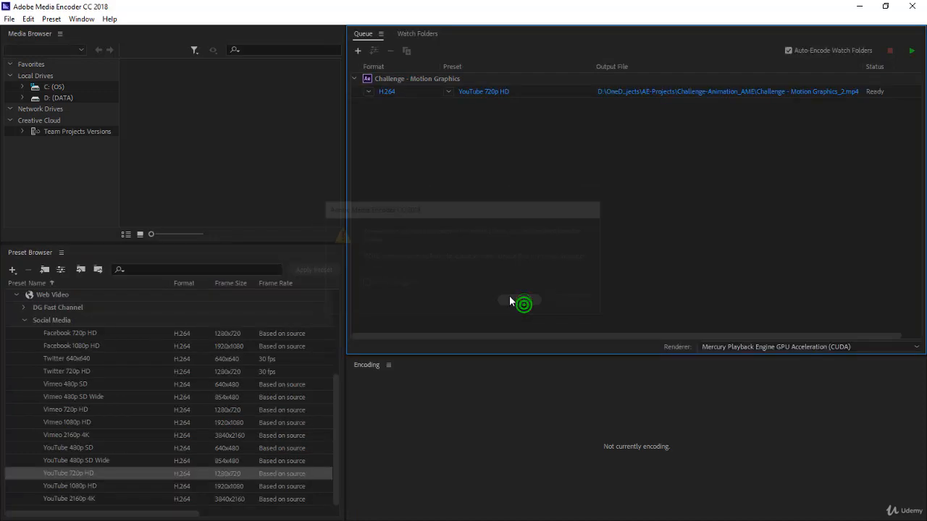
pyautogui.moveTo(657, 98)
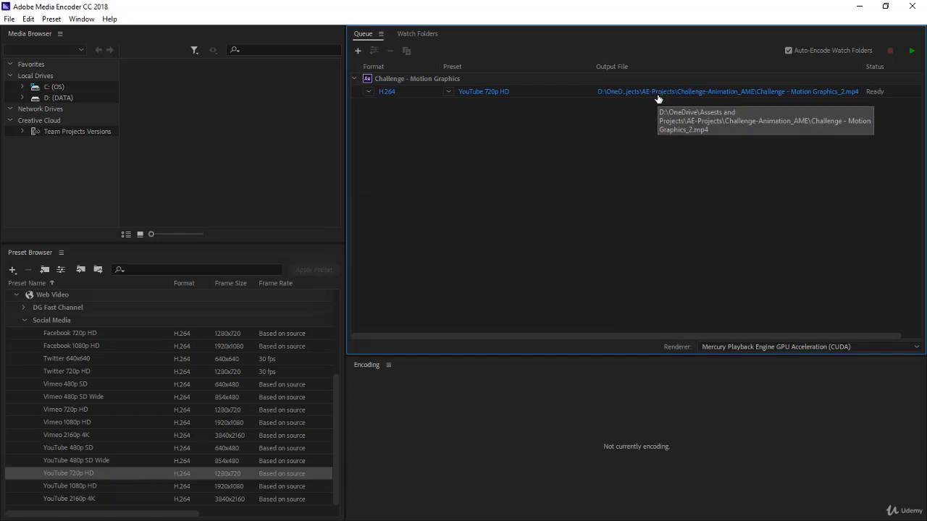
pyautogui.click(726, 91)
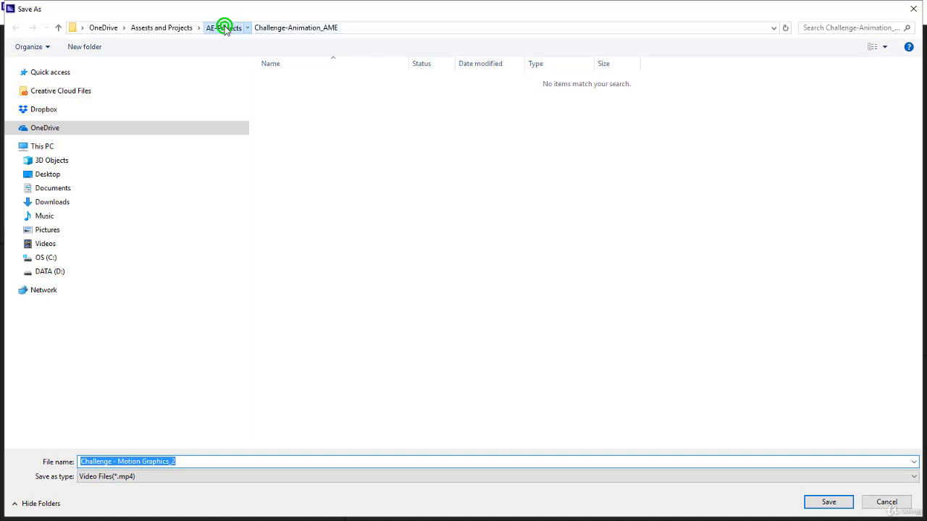
pyautogui.click(223, 28)
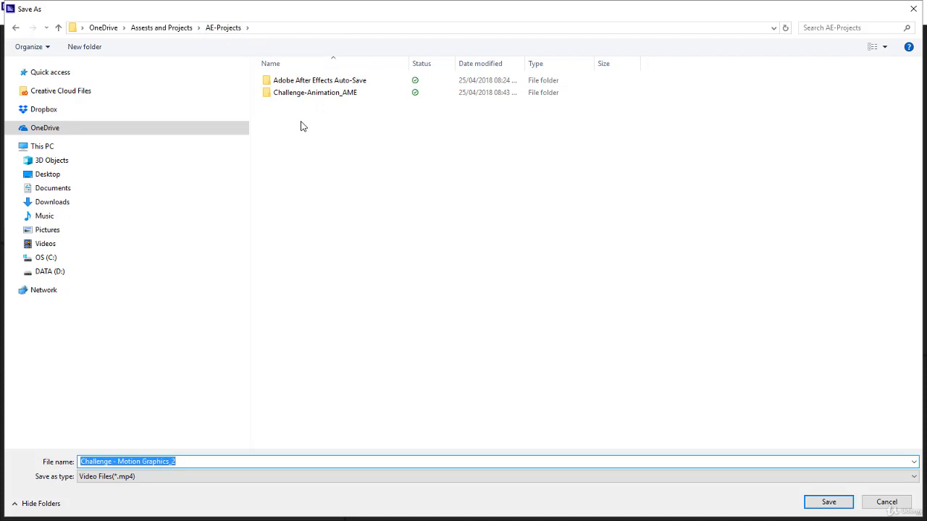
pyautogui.moveTo(327, 147)
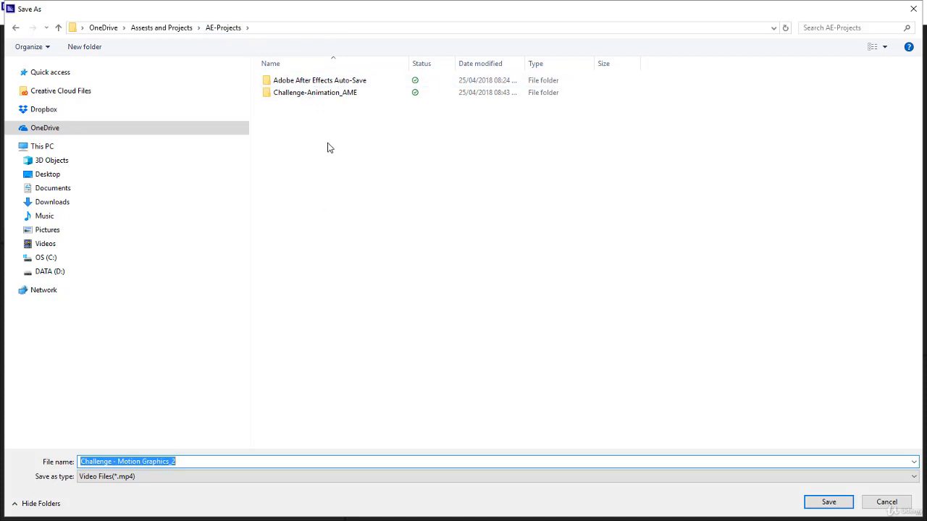
pyautogui.moveTo(343, 170)
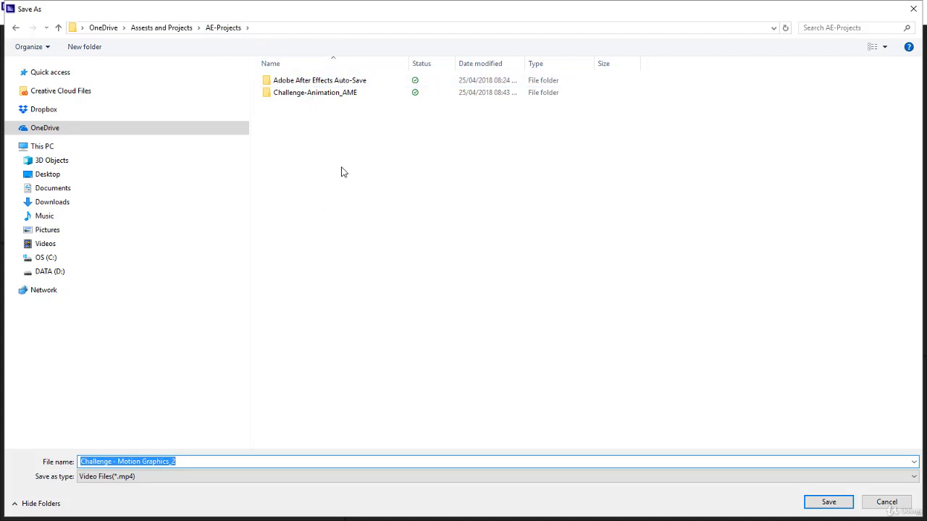
pyautogui.click(316, 93)
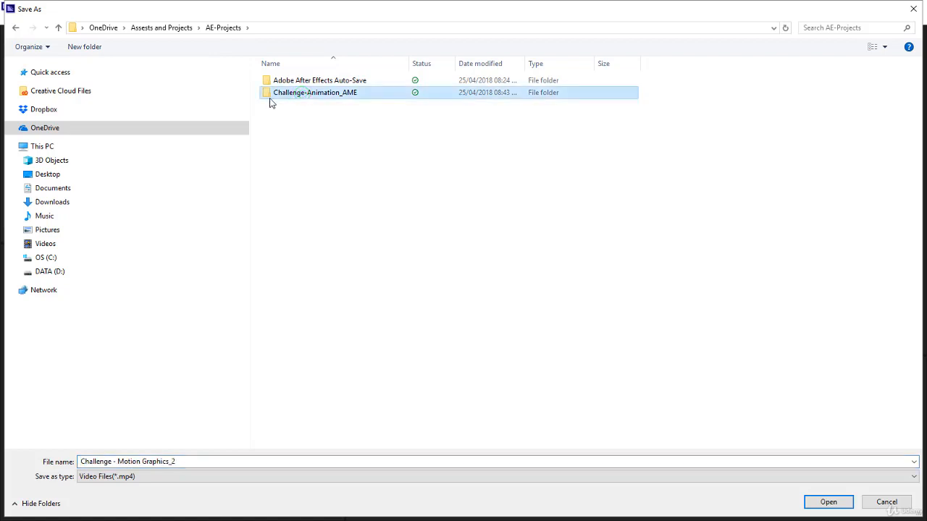
pyautogui.moveTo(316, 101)
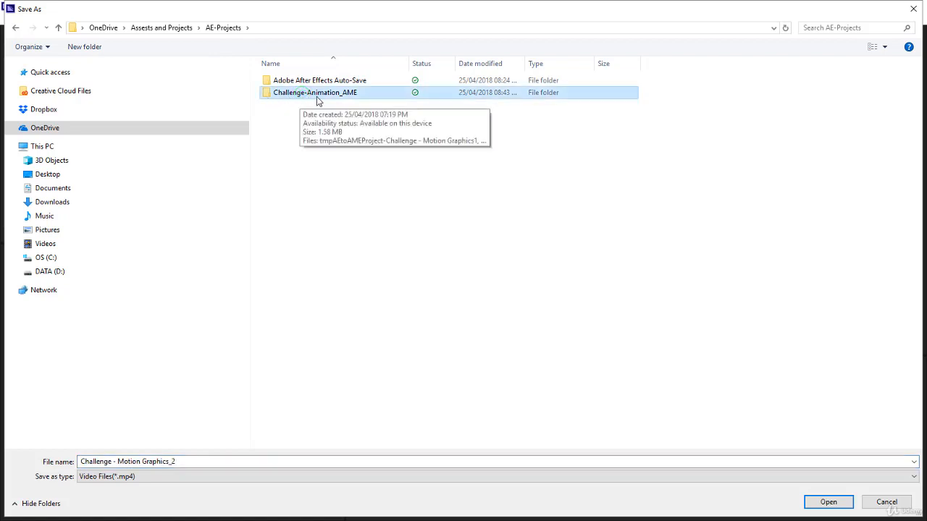
pyautogui.moveTo(356, 98)
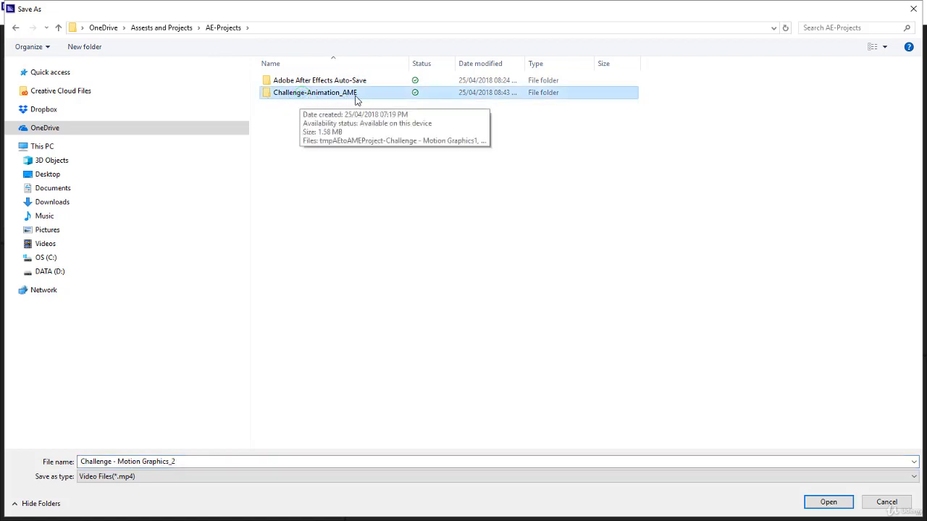
pyautogui.doubleClick(314, 93)
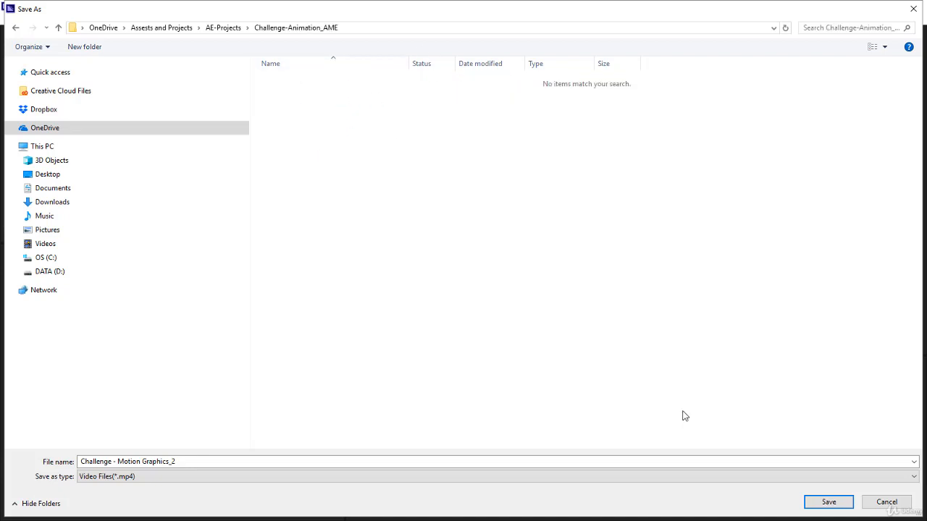
pyautogui.click(829, 501)
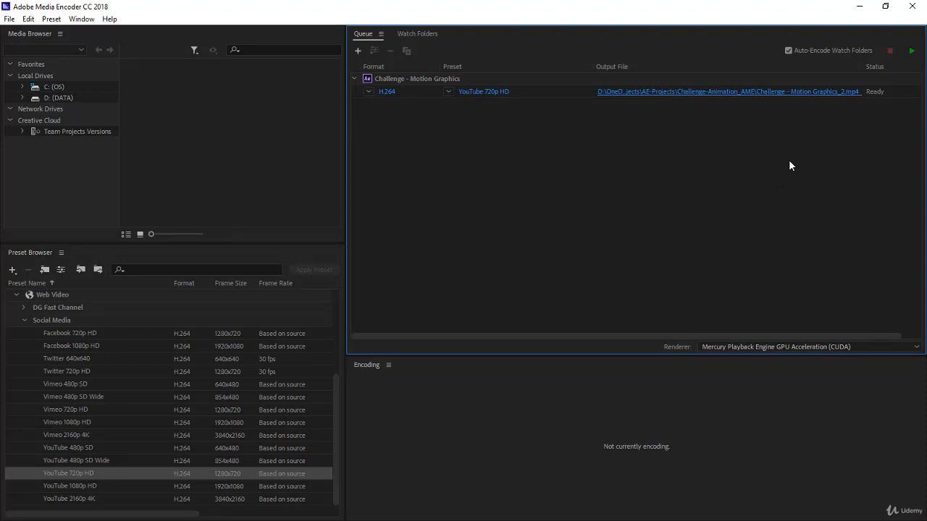
pyautogui.moveTo(840, 99)
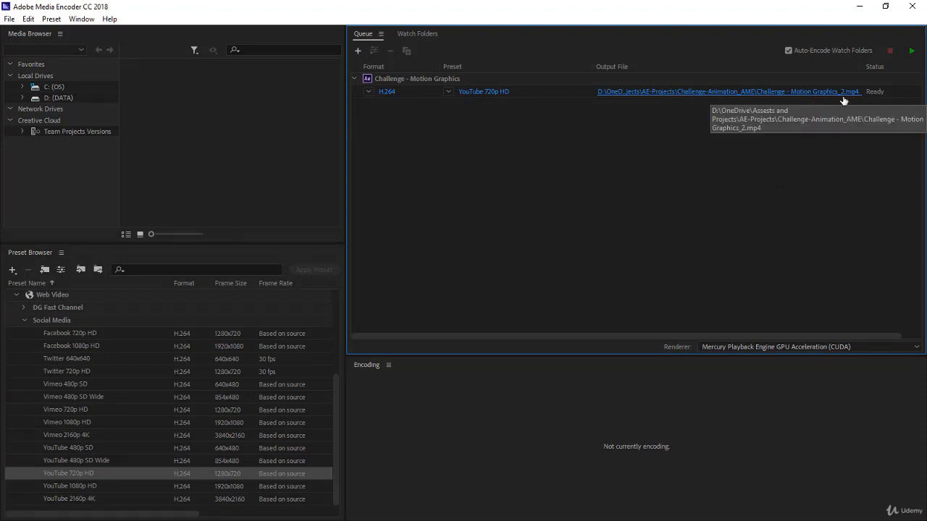
pyautogui.moveTo(811, 149)
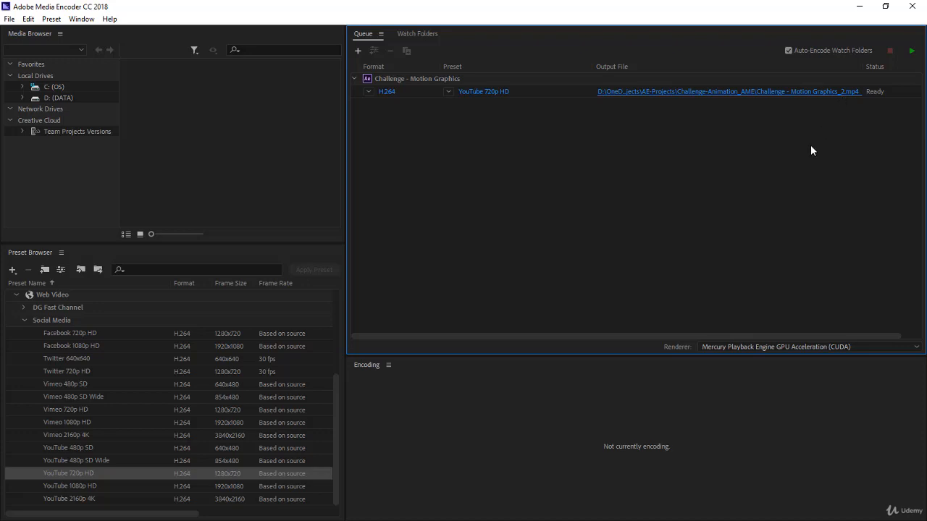
pyautogui.moveTo(698, 177)
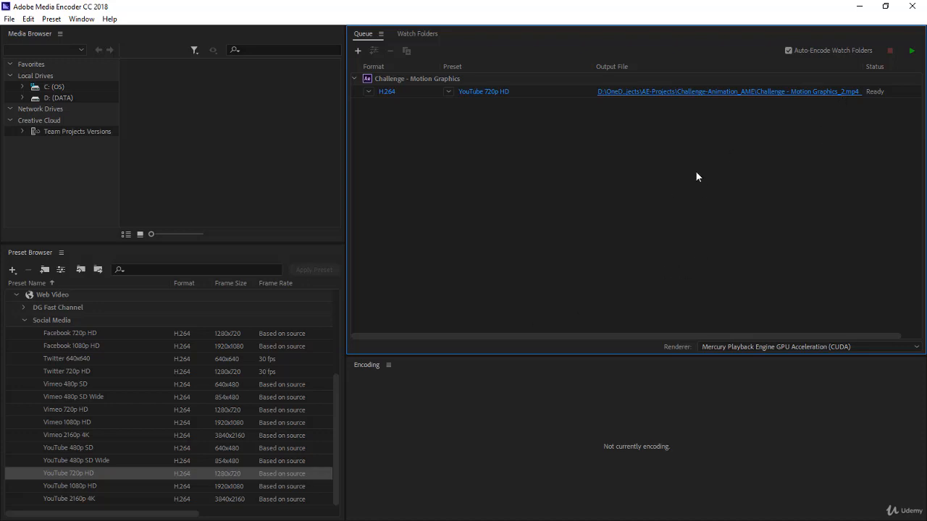
pyautogui.moveTo(625, 238)
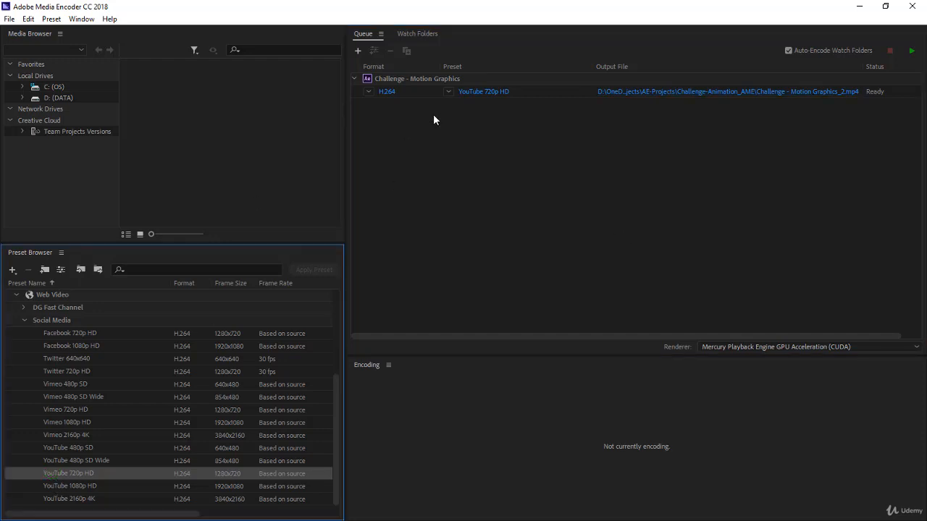
pyautogui.moveTo(913, 51)
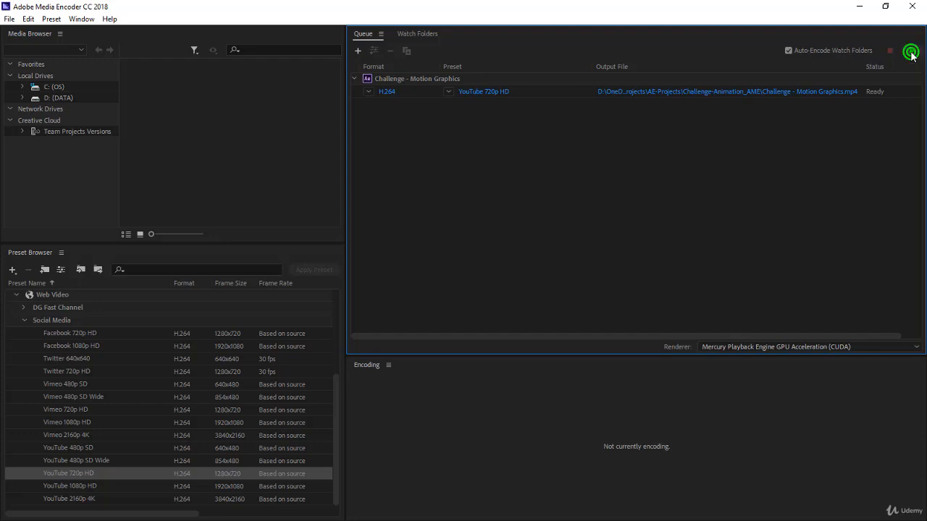
# Step: Start the queue to render the YouTube 720p HD output
pyautogui.click(910, 52)
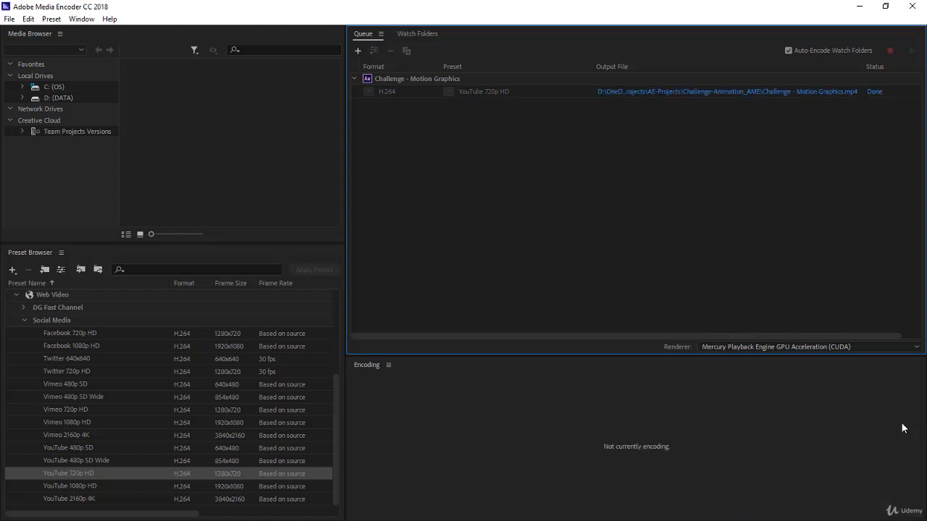
pyautogui.moveTo(603, 346)
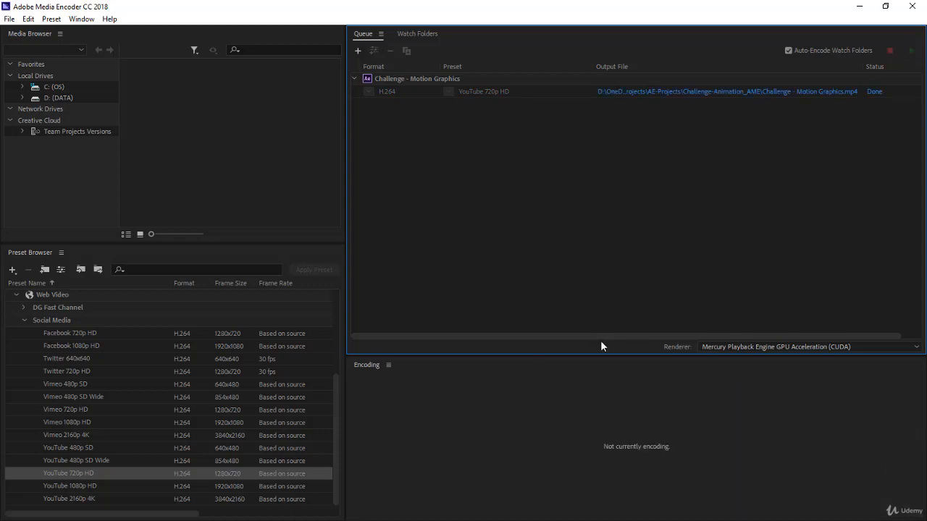
pyautogui.moveTo(733, 91)
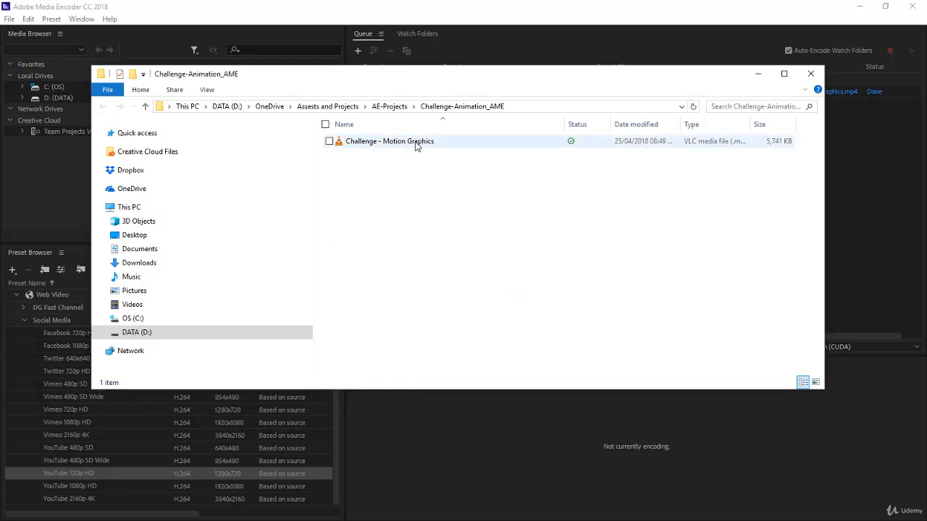
# Step: Play the rendered Challenge - Motion Graphics.mp4 from the output folder in VLC
pyautogui.click(389, 141)
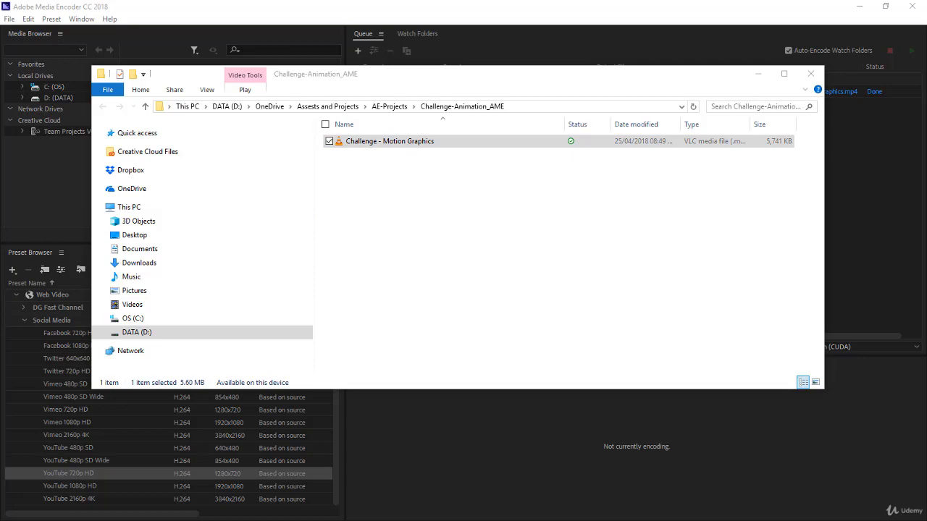
pyautogui.doubleClick(391, 141)
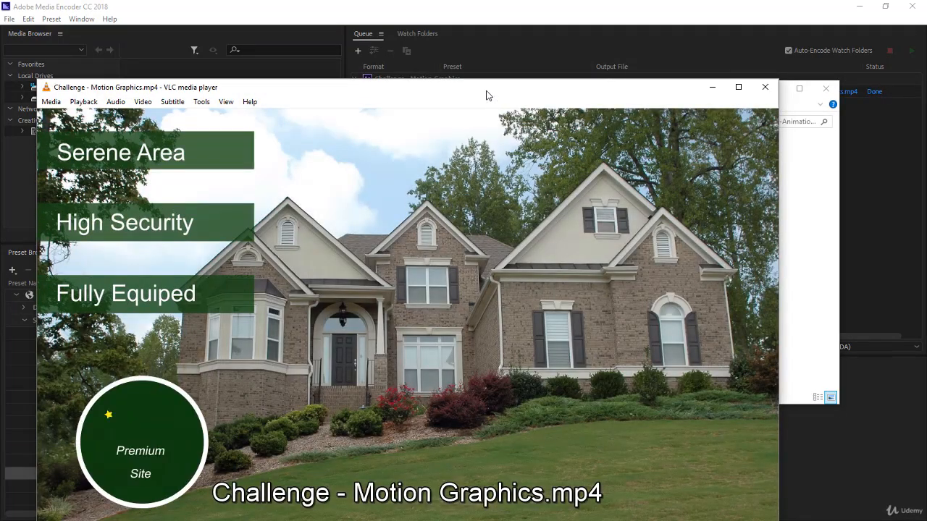